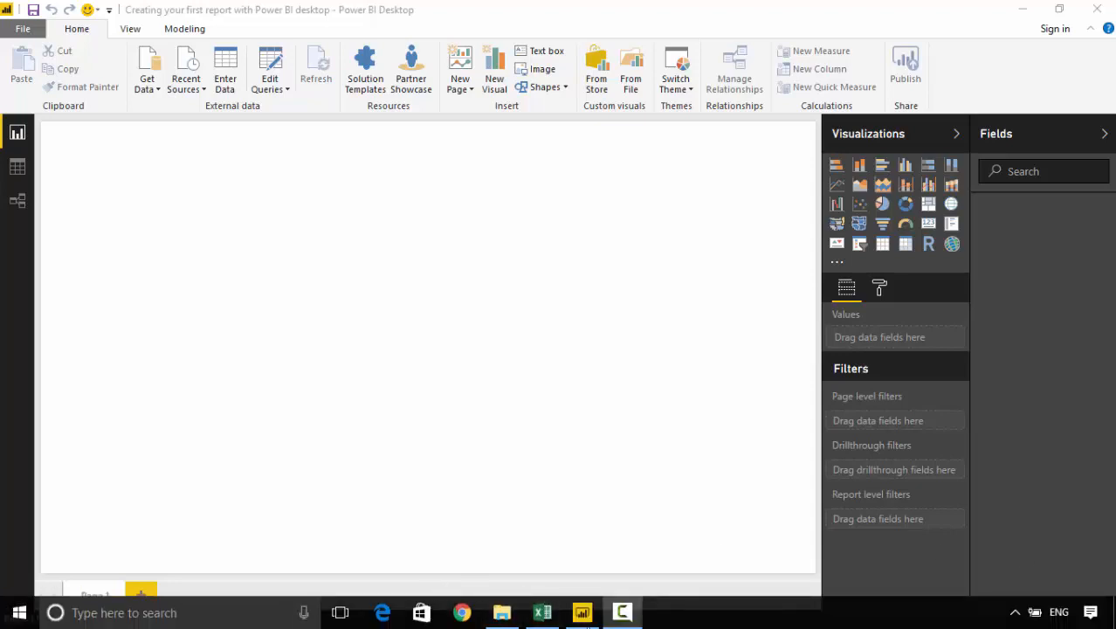
mouse_move(542, 611)
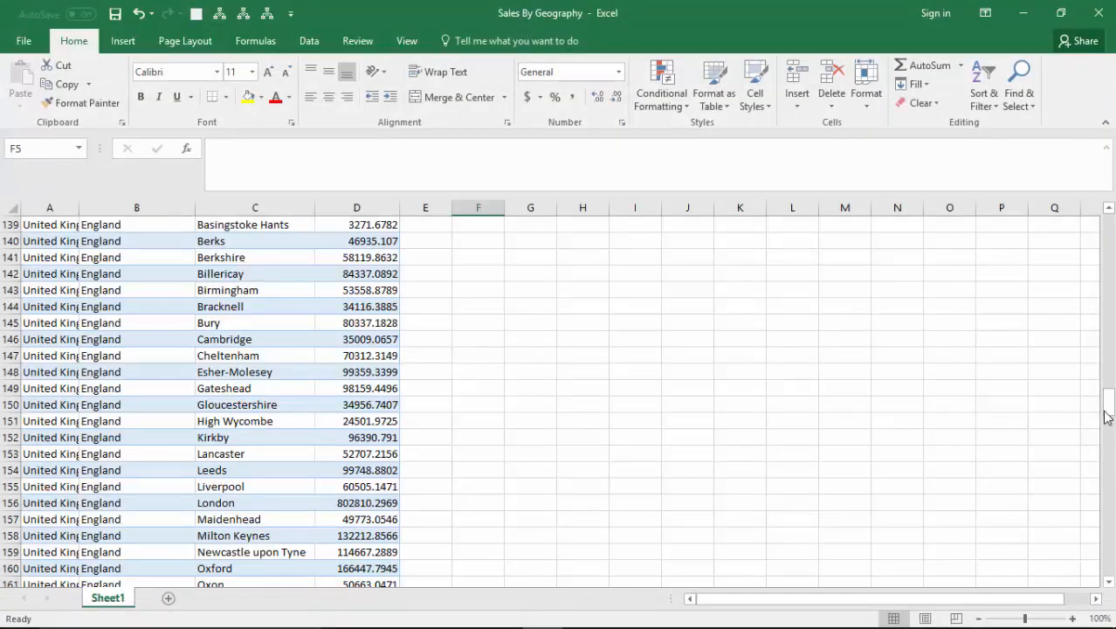
Import the Sales By Geography Excel workbook via Get Data so its sheets appear in the Navigator
drag(1108, 417, 1108, 405)
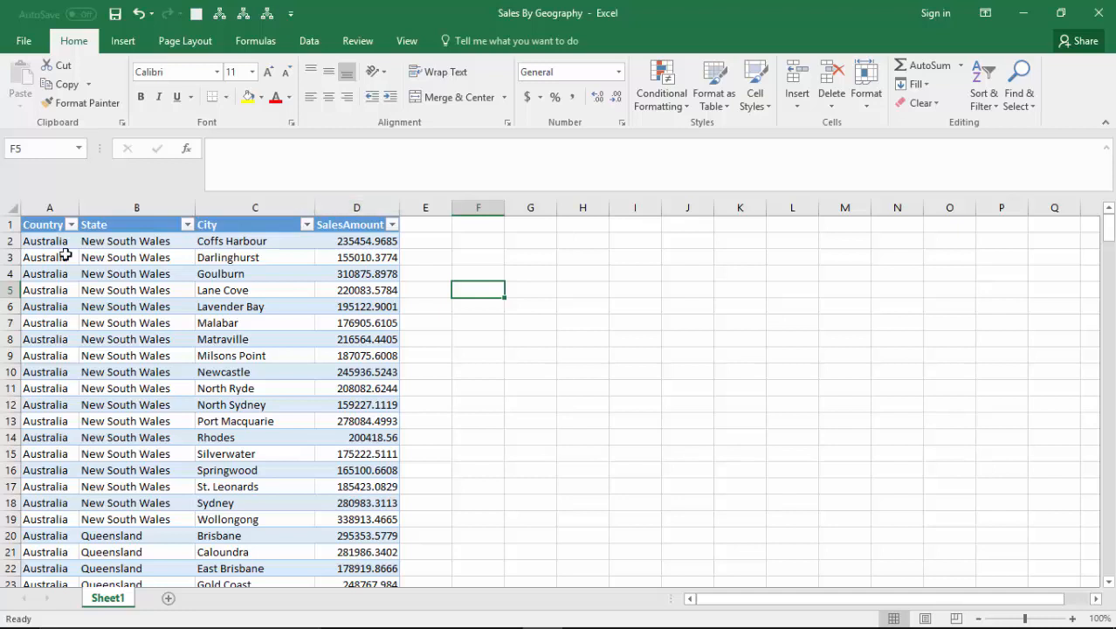
mouse_move(323, 237)
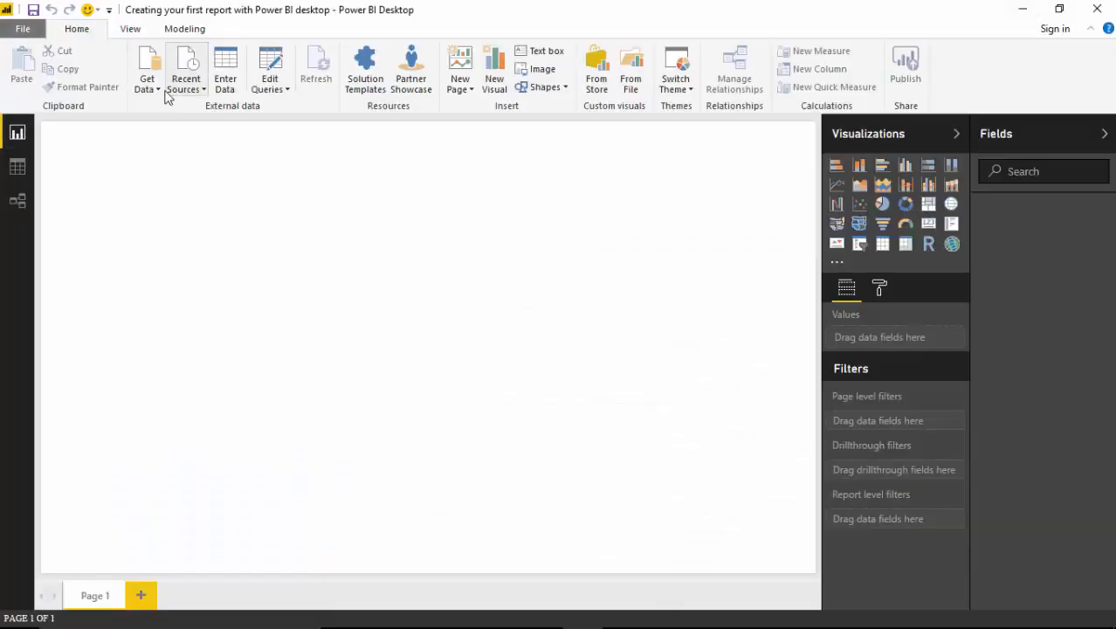
click(147, 70)
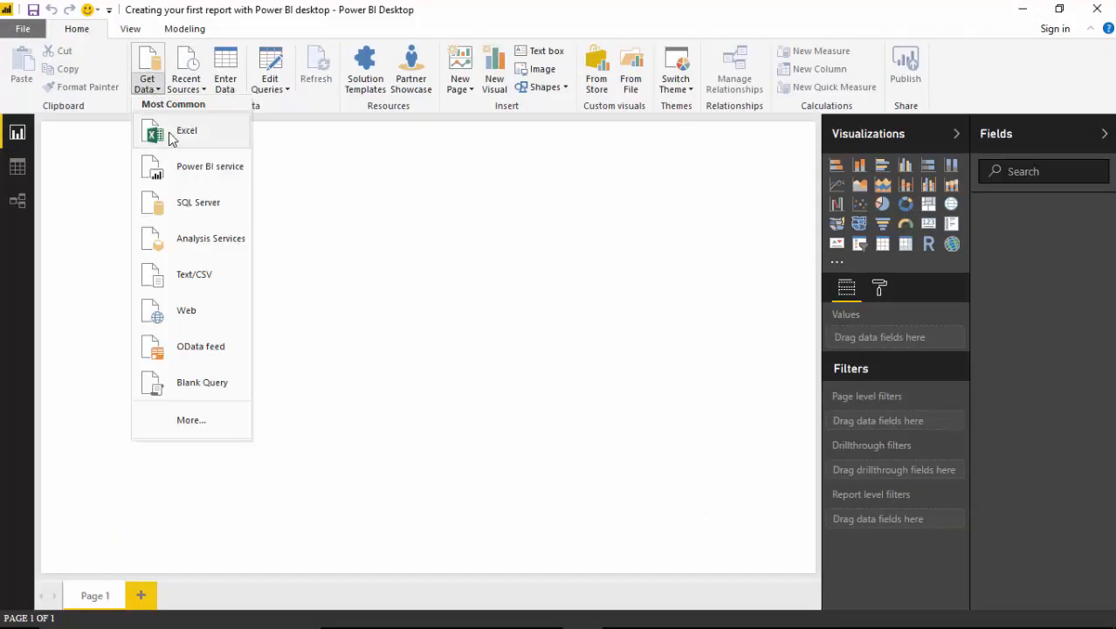
click(187, 129)
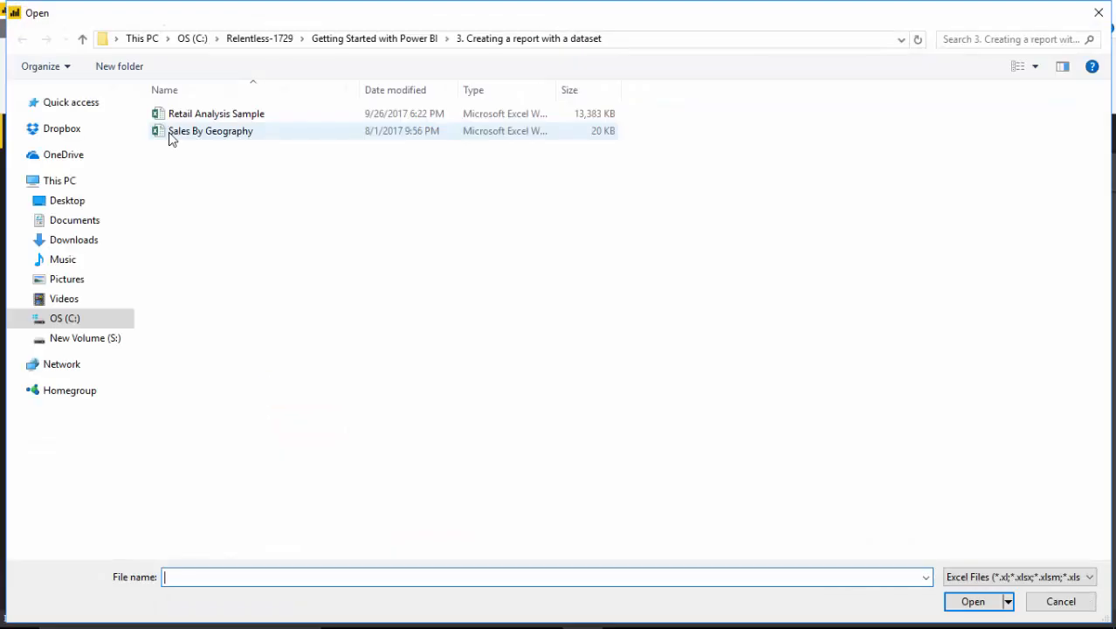
click(209, 129)
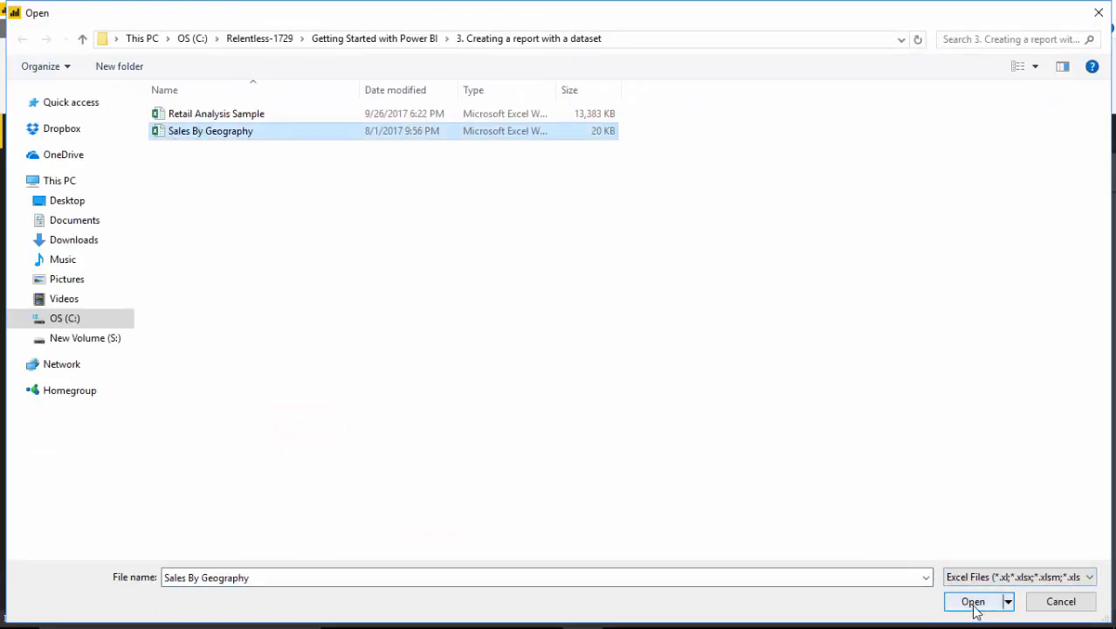
click(973, 601)
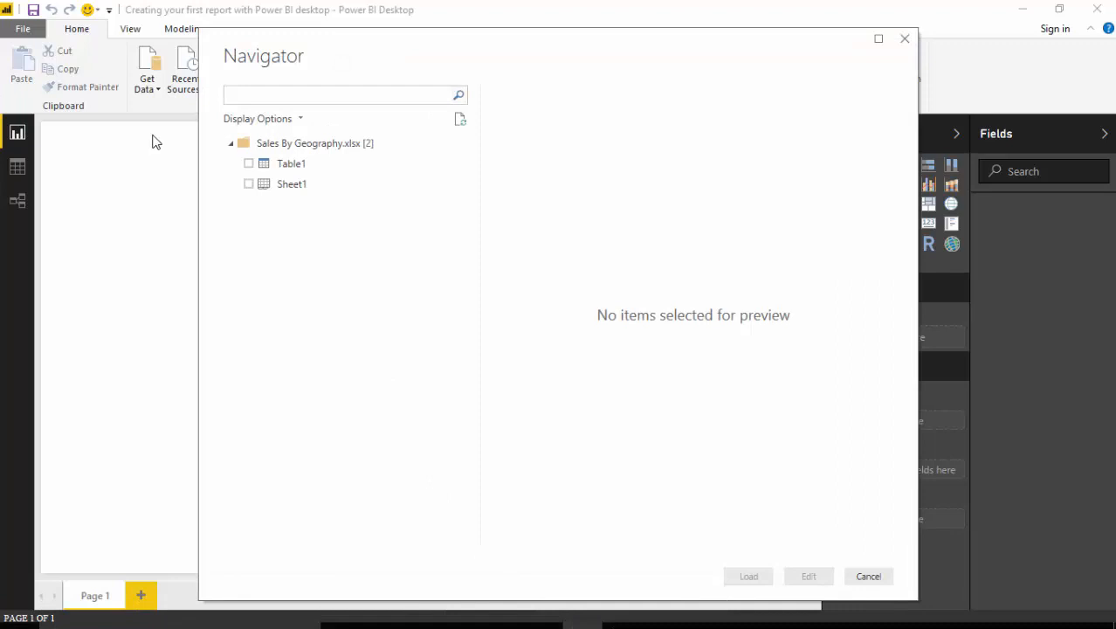
Select Table1 in the Navigator, preview it, and load it into the report
click(248, 164)
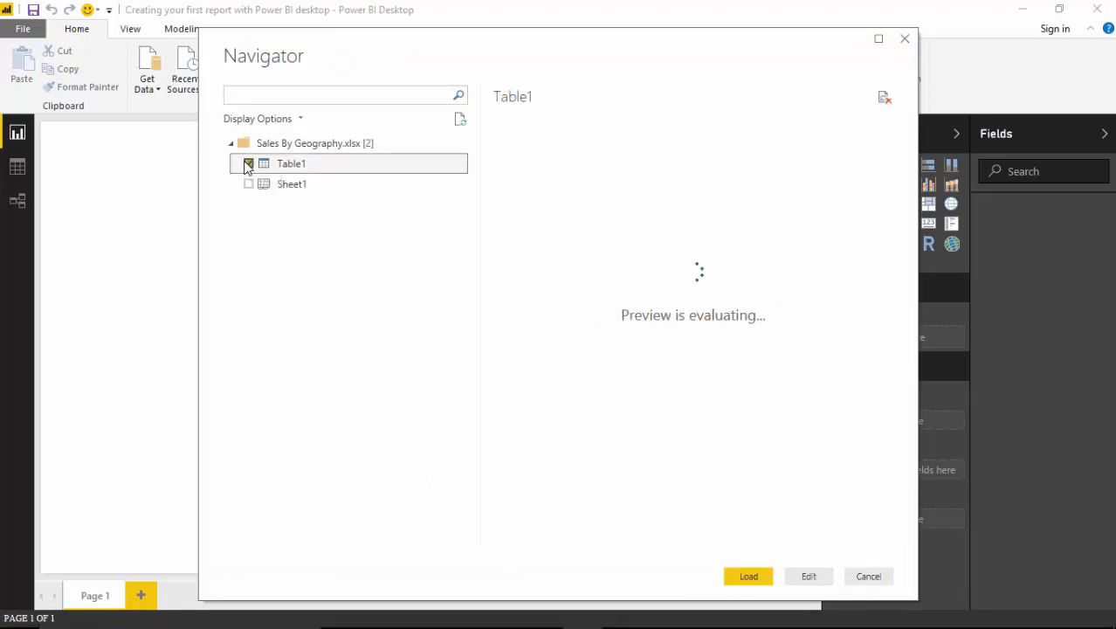
click(248, 164)
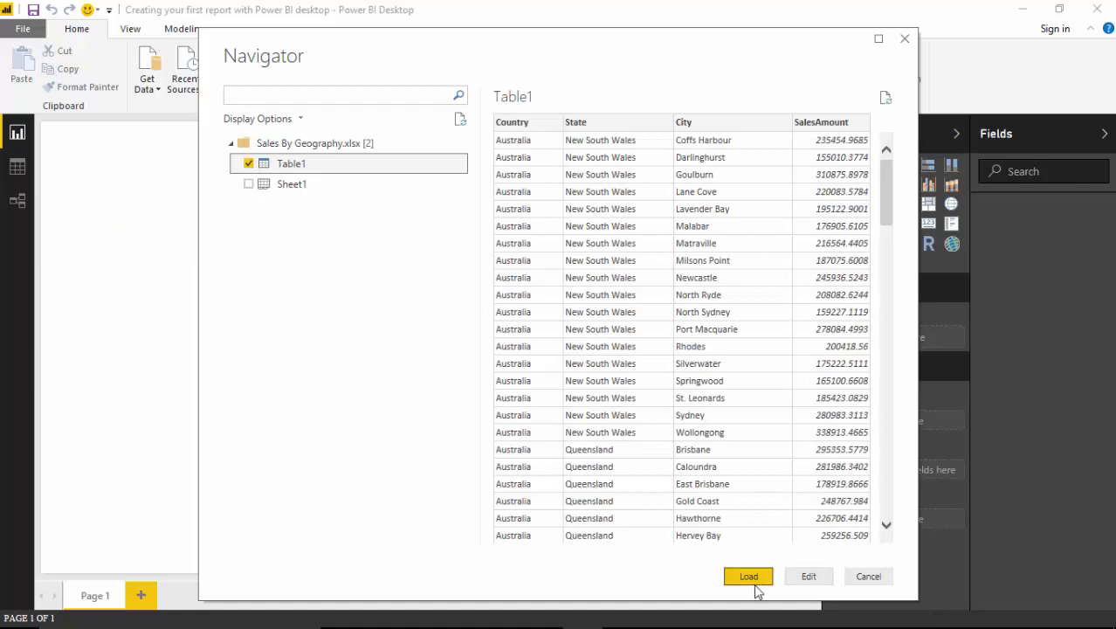
click(747, 576)
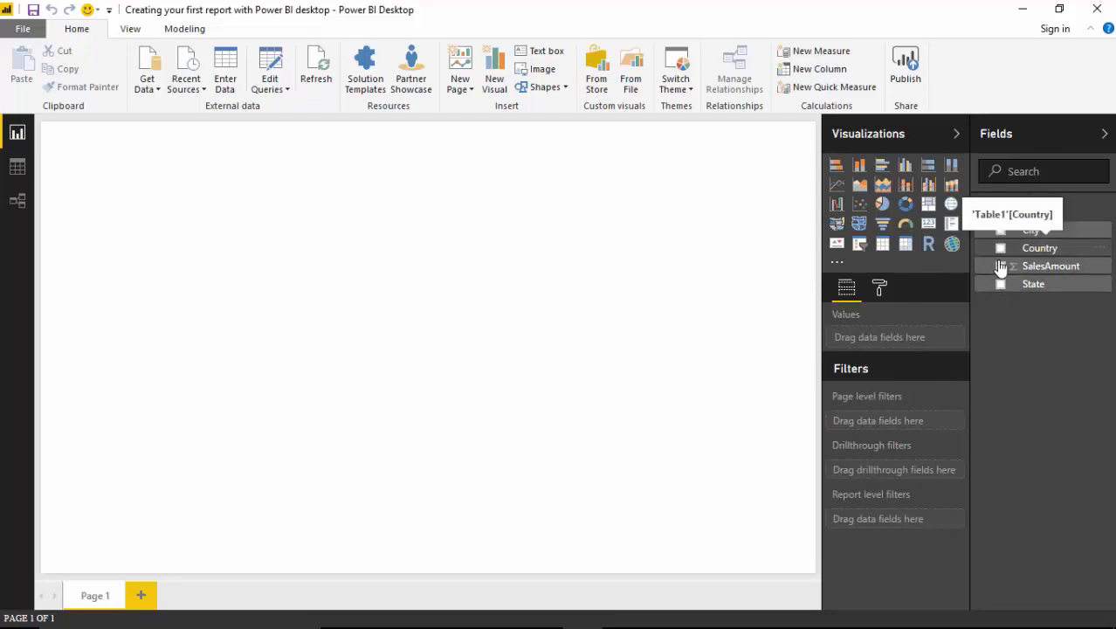
Create a SalesAmount by Country map from the Fields pane and widen it across the page top
click(1001, 265)
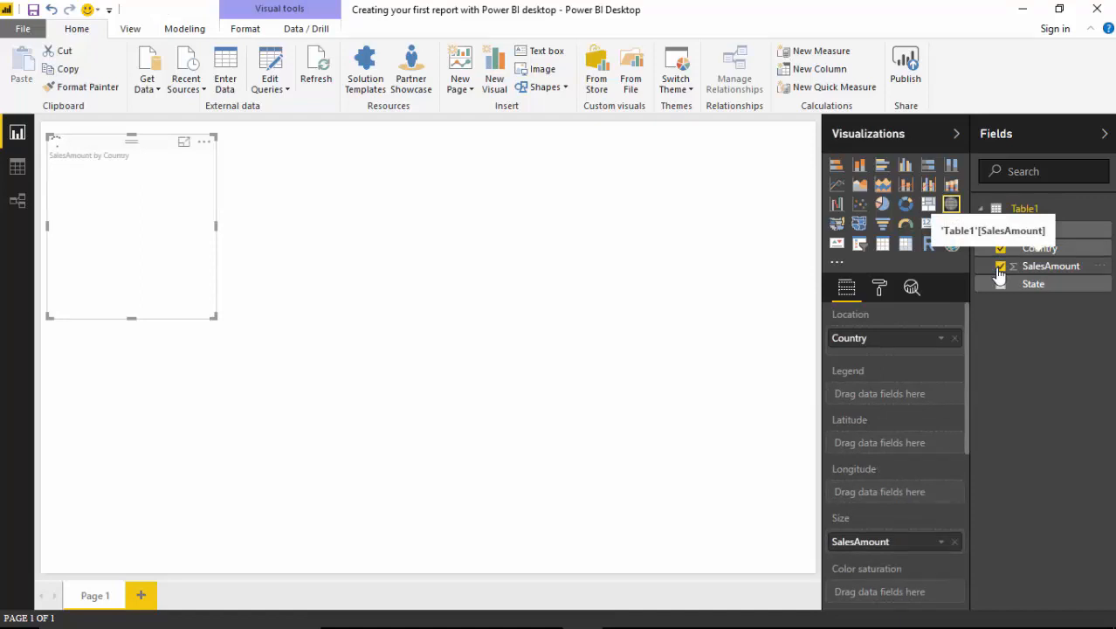
click(1000, 266)
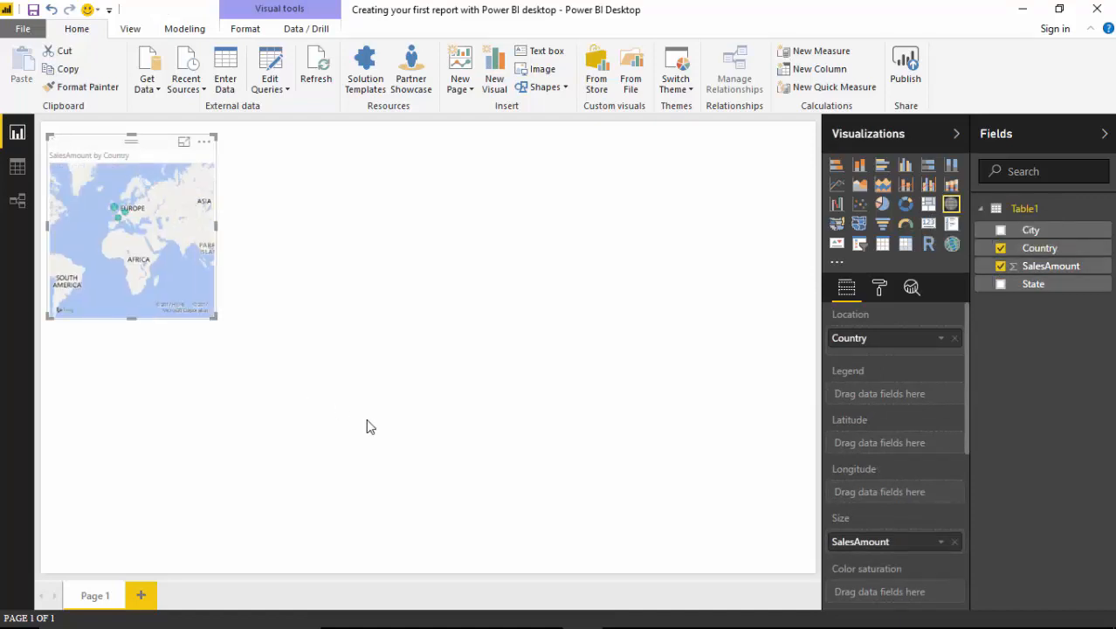
drag(217, 323, 314, 333)
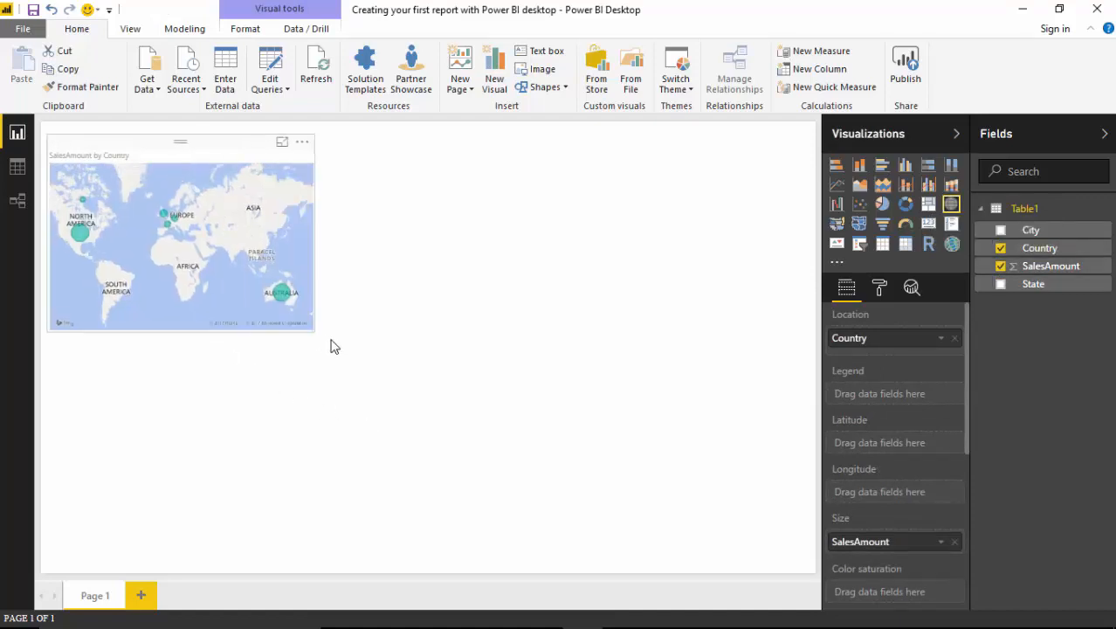
drag(315, 331, 540, 374)
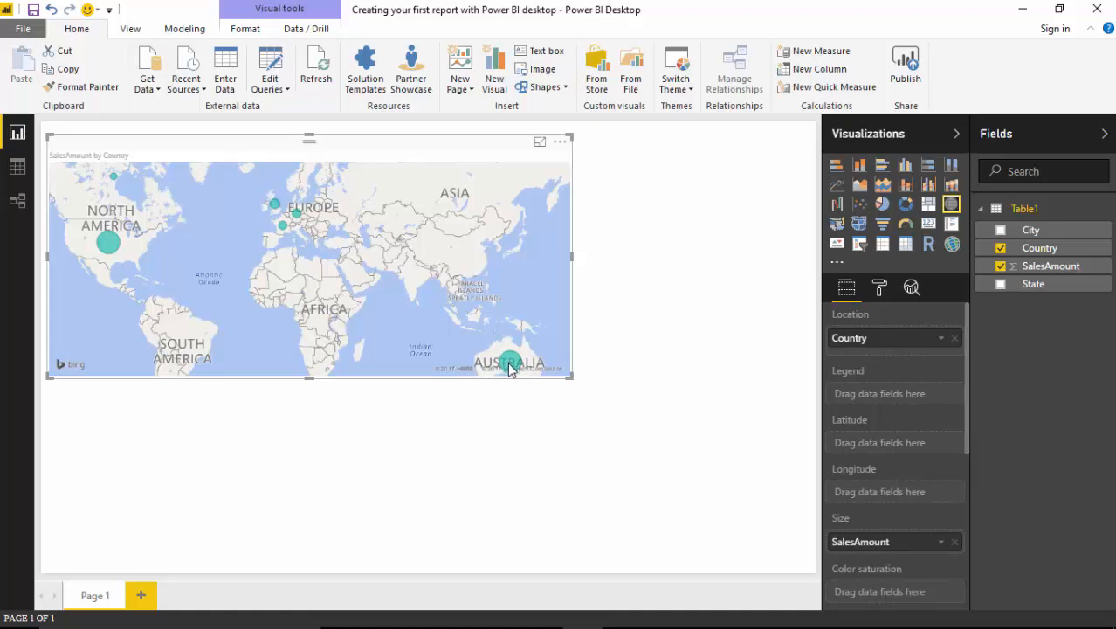
mouse_move(576, 262)
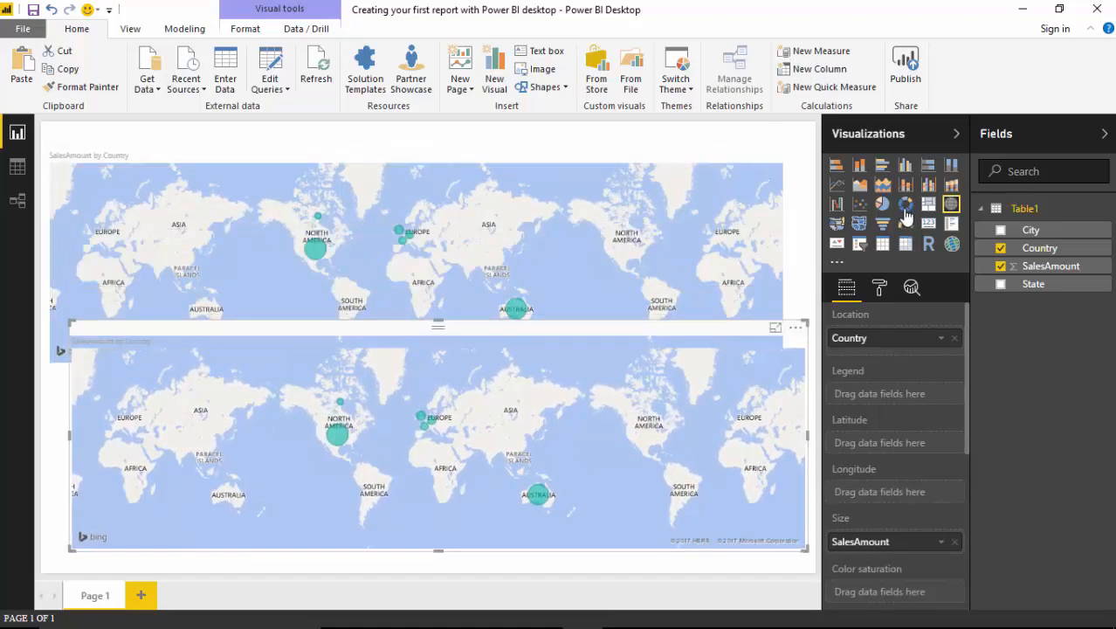
mouse_move(856, 177)
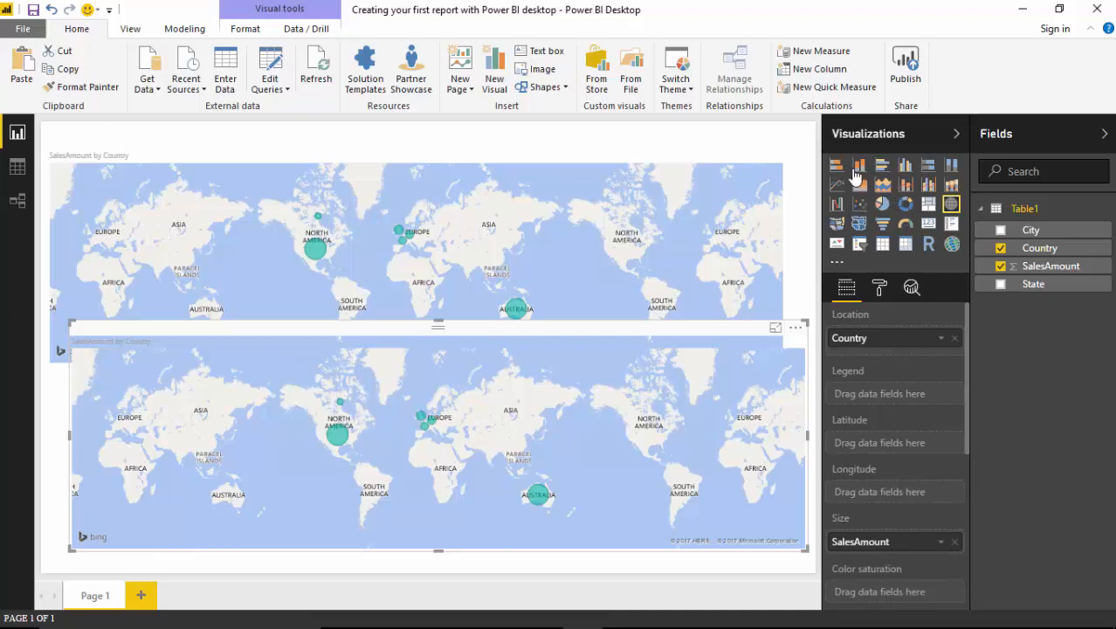
mouse_move(905, 245)
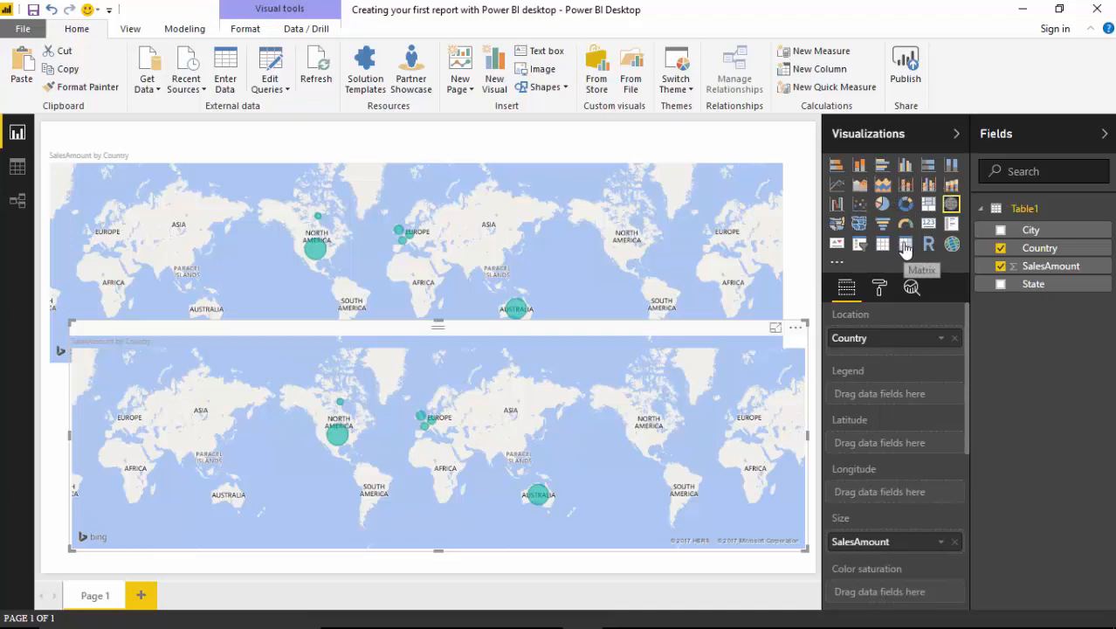
Convert the pasted map copy into a SalesAmount by Country matrix and resize it under the map
click(905, 245)
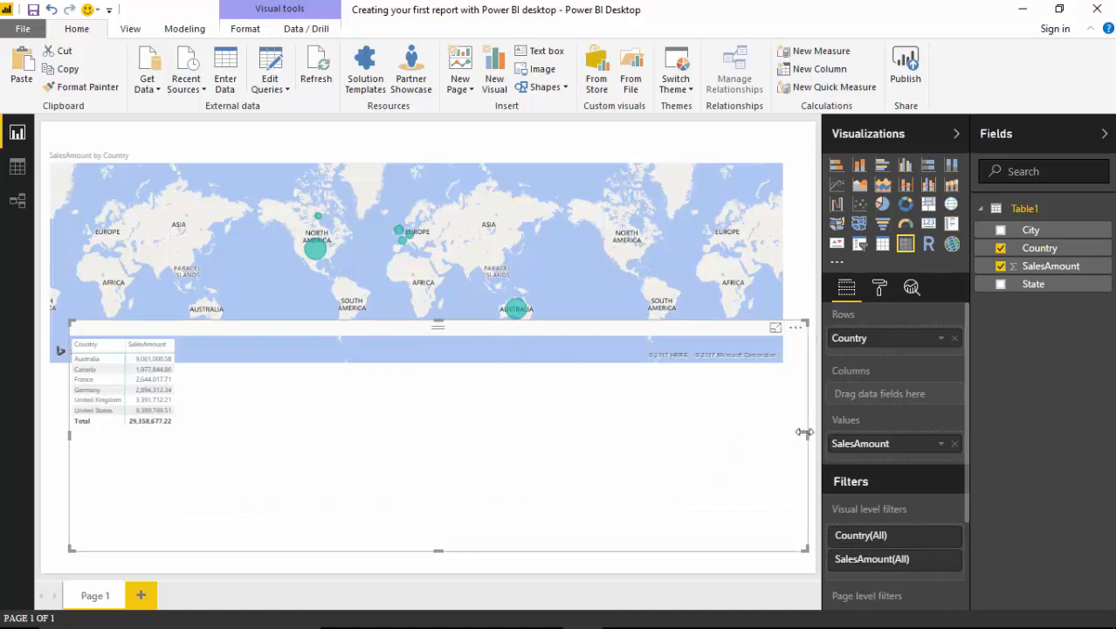
drag(804, 432, 307, 431)
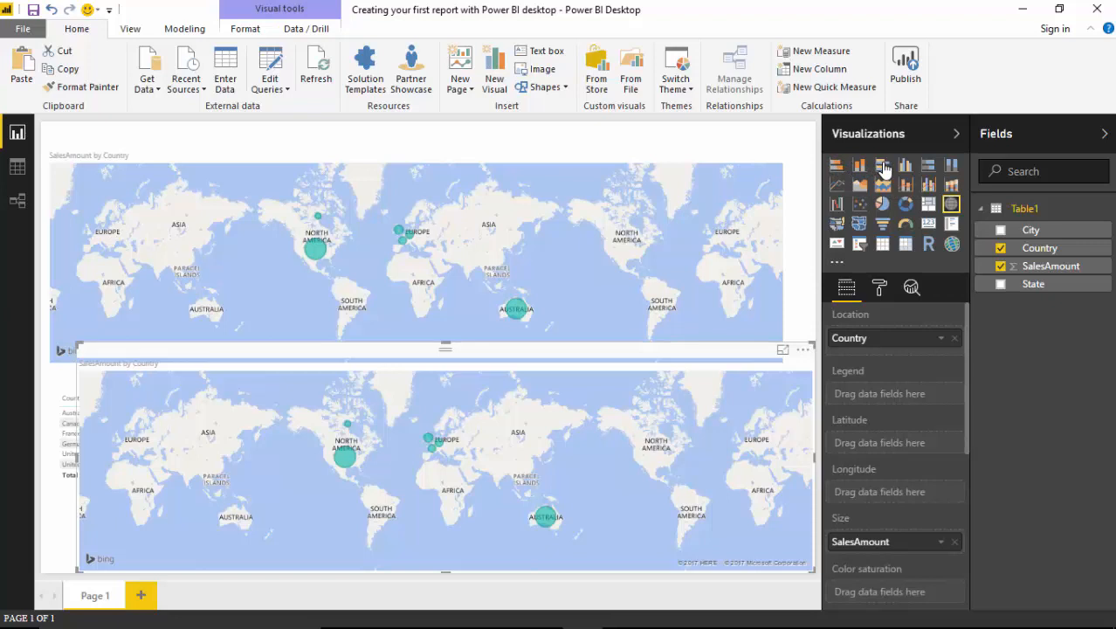
mouse_move(884, 165)
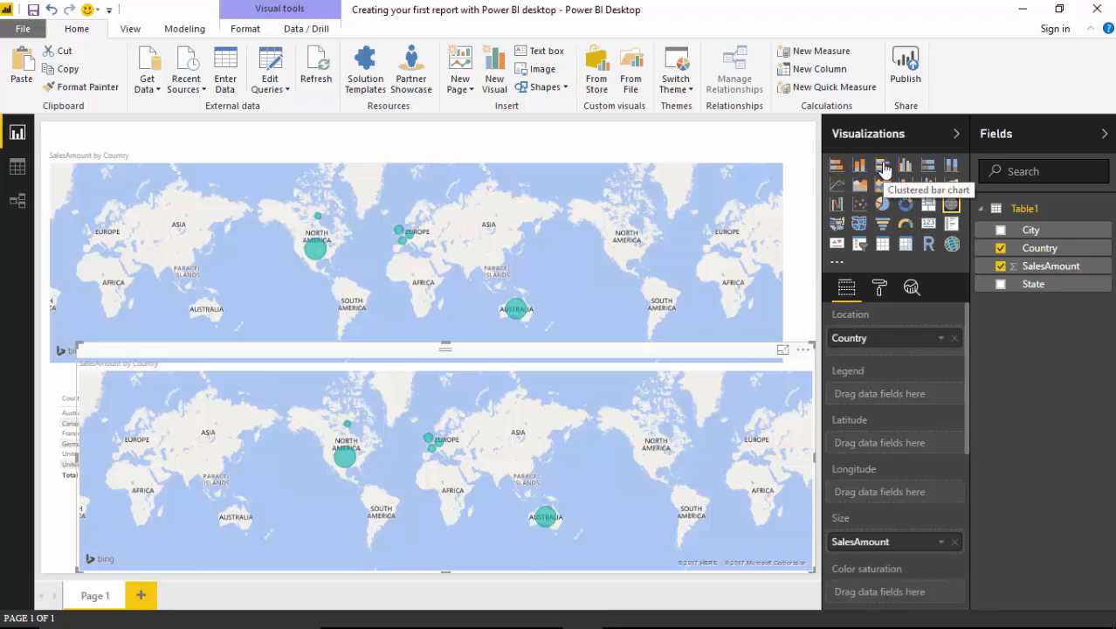
Convert another pasted map copy into a SalesAmount by Country column chart beside the matrix
click(882, 164)
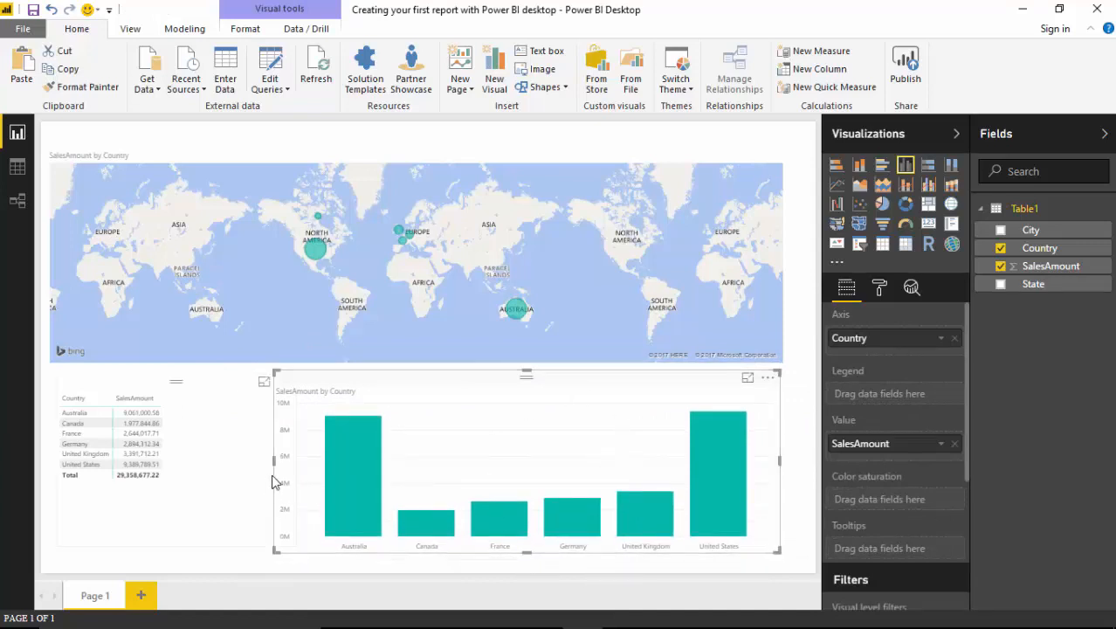
mouse_move(353, 472)
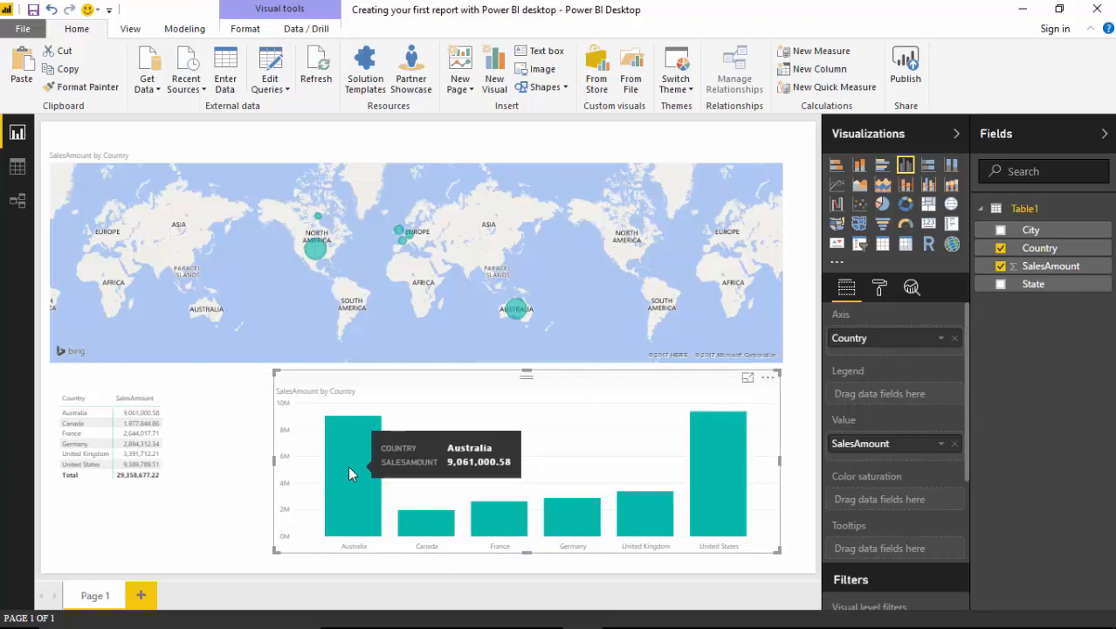